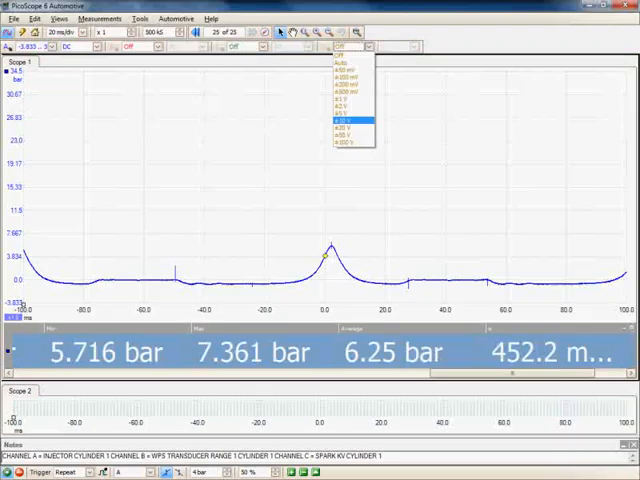
# - Choose a new capture setting from the toolbar list to clear the cylinder pressure trace
pyautogui.click(348, 126)
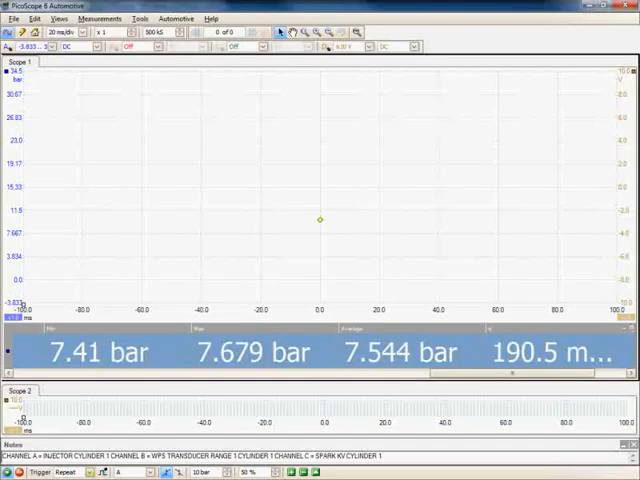
# - Set triggering to Single capture, then bring up channel A's resolution and lowpass filtering options
pyautogui.click(66, 466)
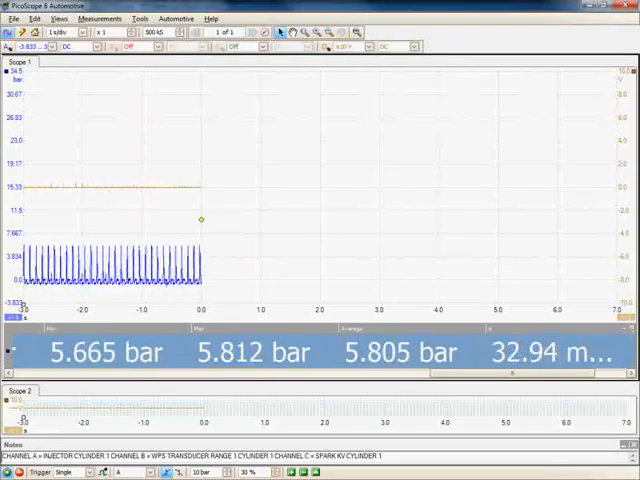
pyautogui.click(328, 46)
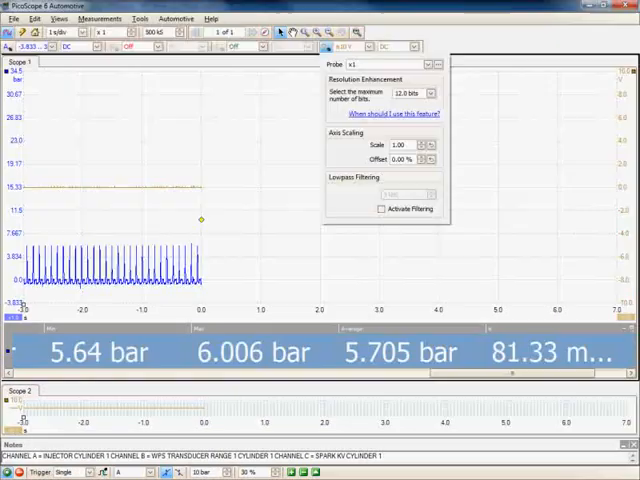